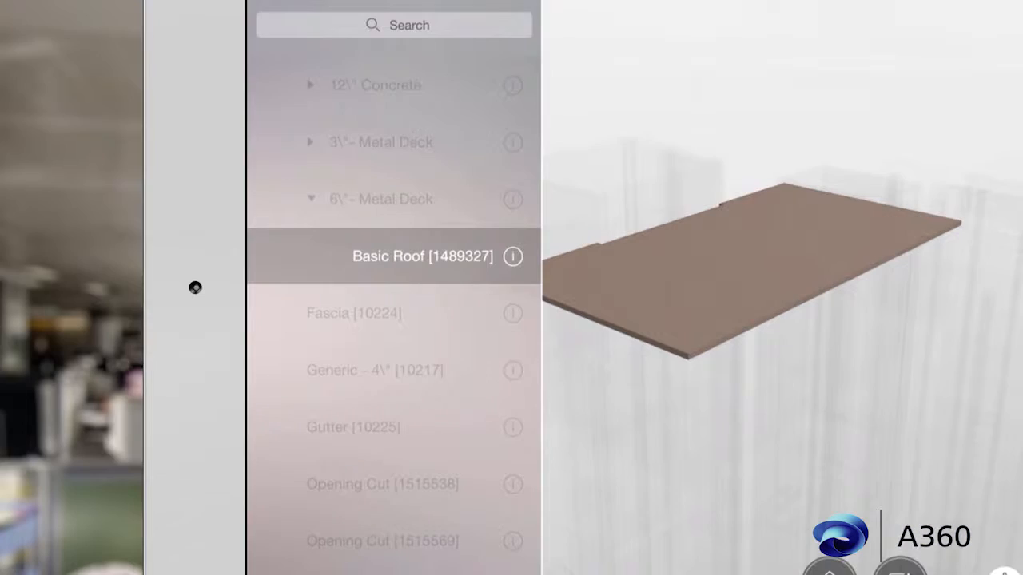
# Step: Open the CAD project from All Projects in the A360 web browser
pyautogui.click(421, 255)
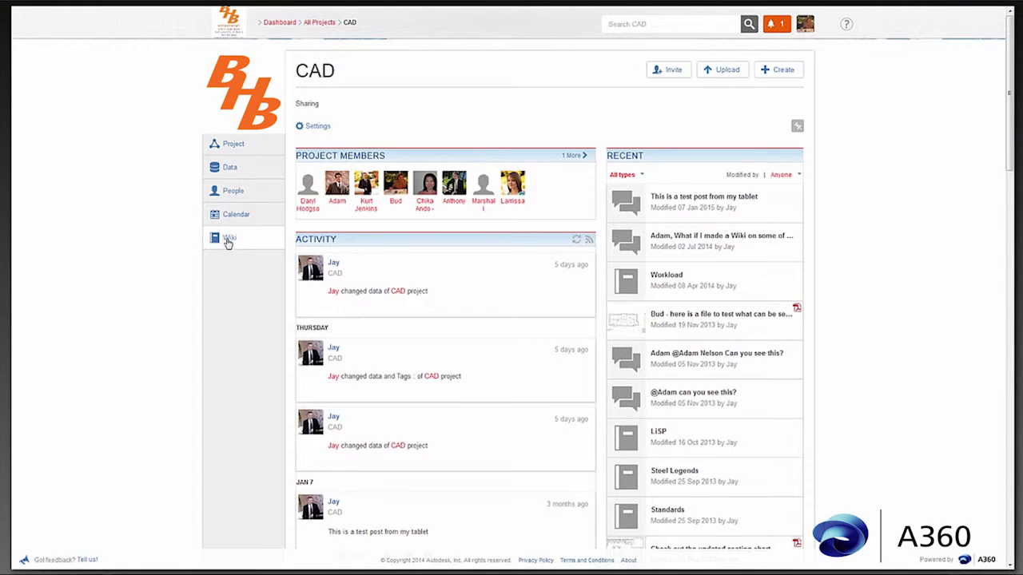
# Step: Open the project wiki's Standards page and start editing it
pyautogui.click(230, 238)
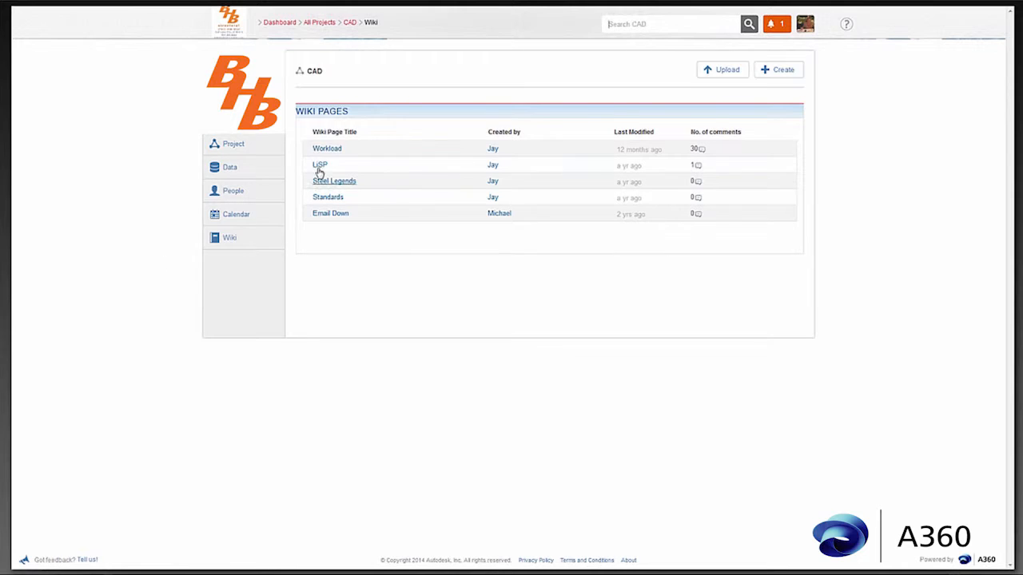
pyautogui.click(328, 197)
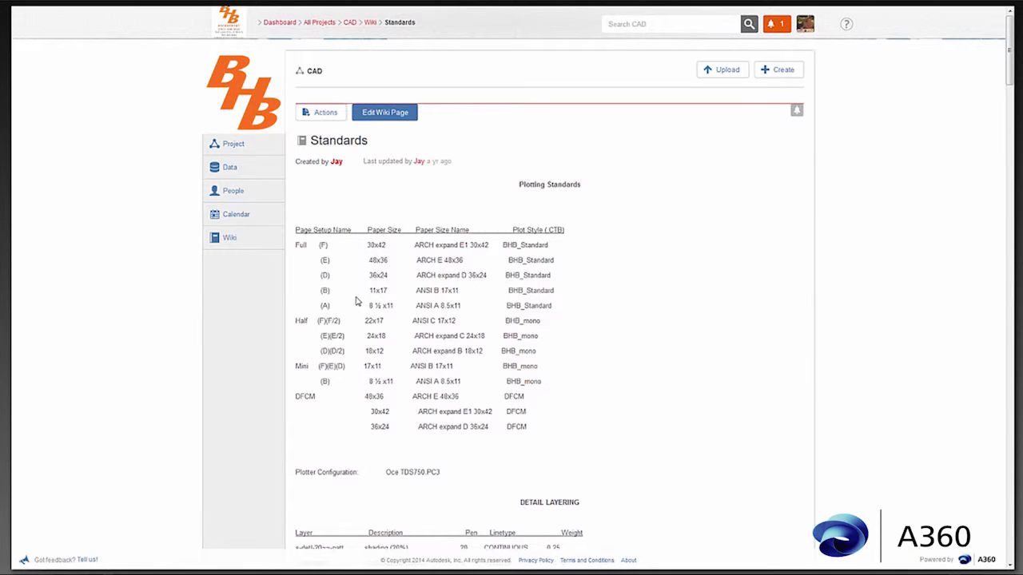
pyautogui.moveTo(403, 377)
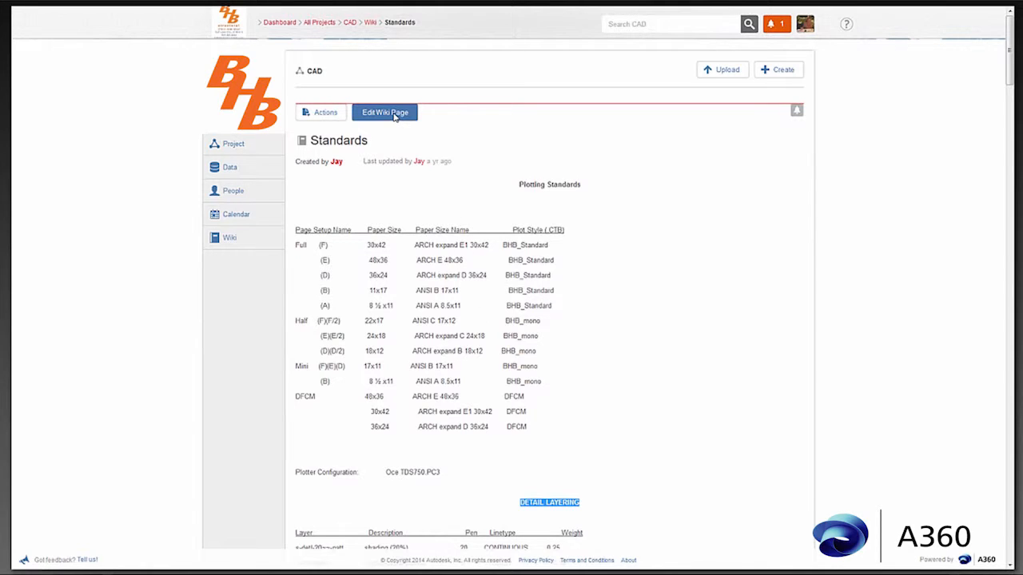
pyautogui.click(384, 112)
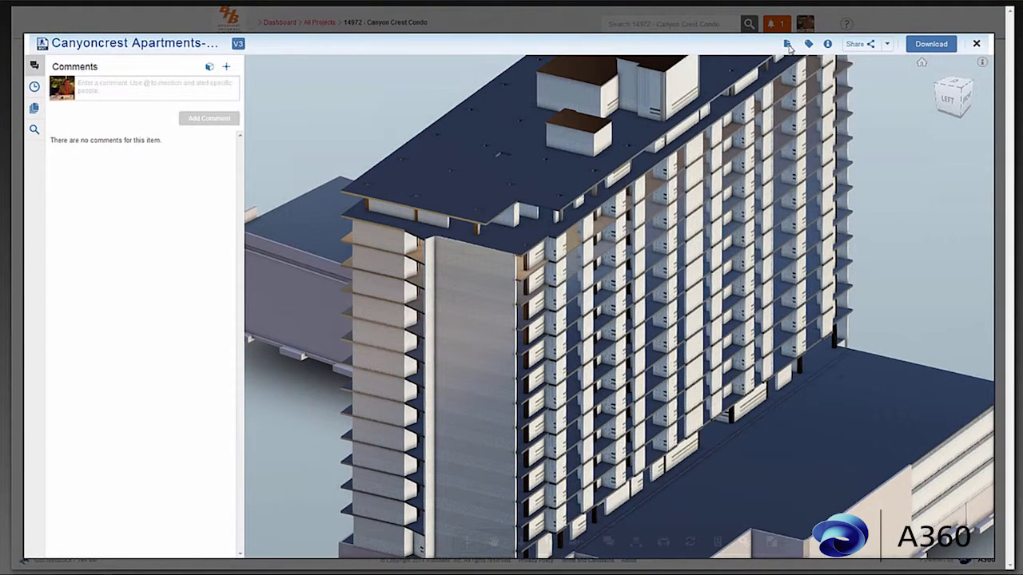
# Step: Start an Invite for the Canyoncrest Apartments model, then close it back to the project page
pyautogui.click(786, 44)
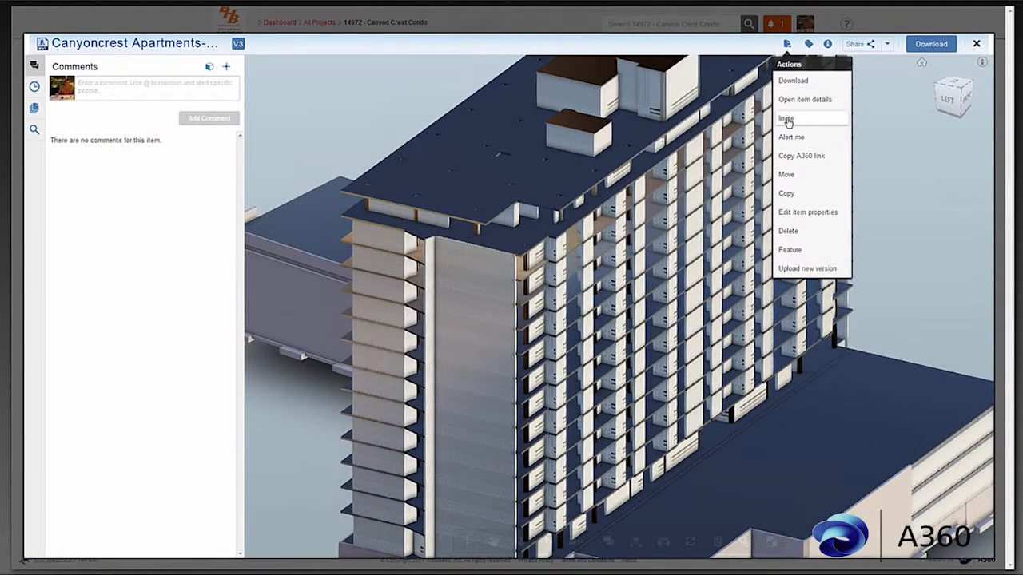
pyautogui.click(786, 119)
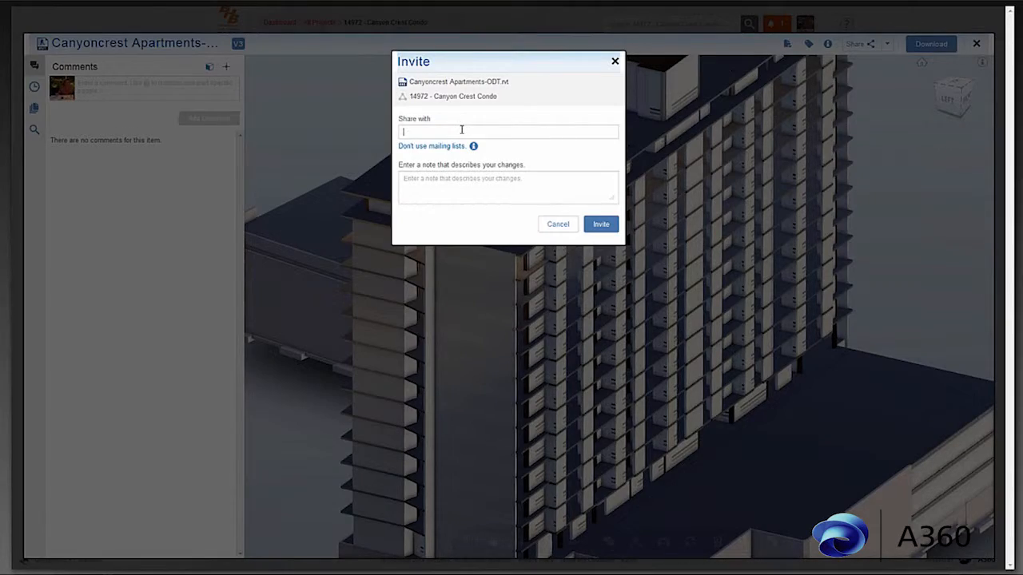
pyautogui.click(557, 224)
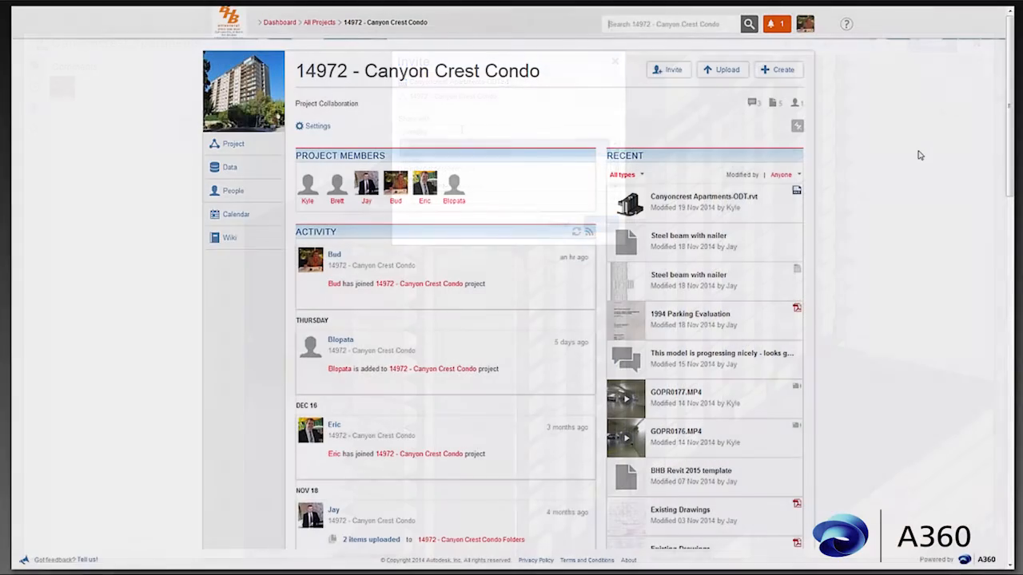
# Step: Invite a team member to Canyon Crest Condo by entering their gmail.com email address
pyautogui.click(614, 60)
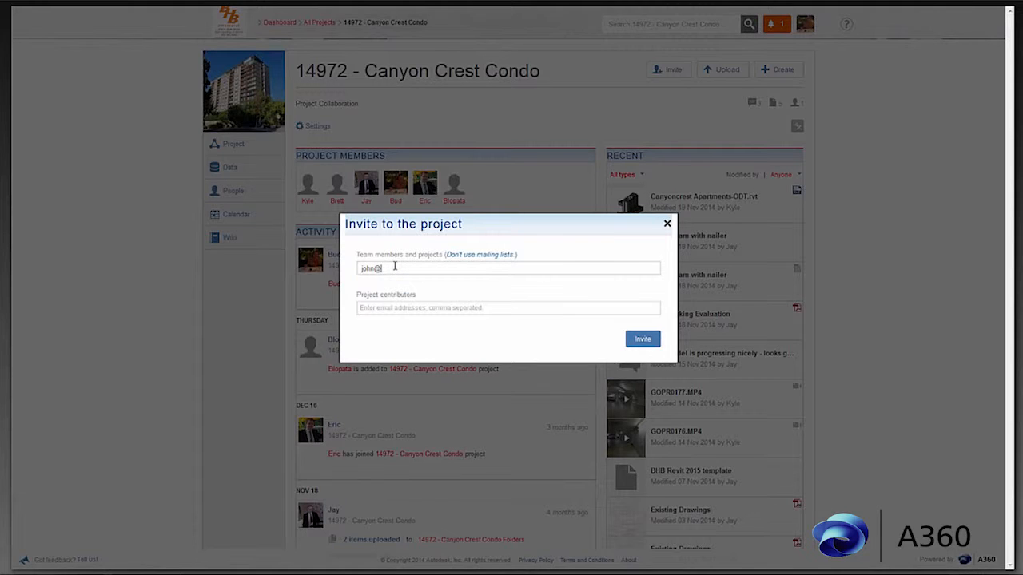
pyautogui.write('gmail.com')
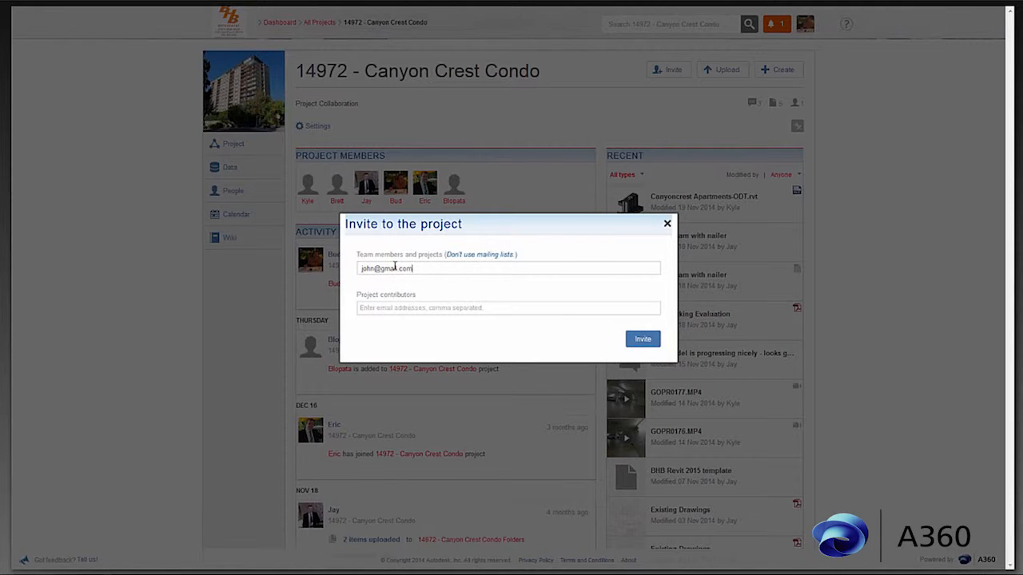